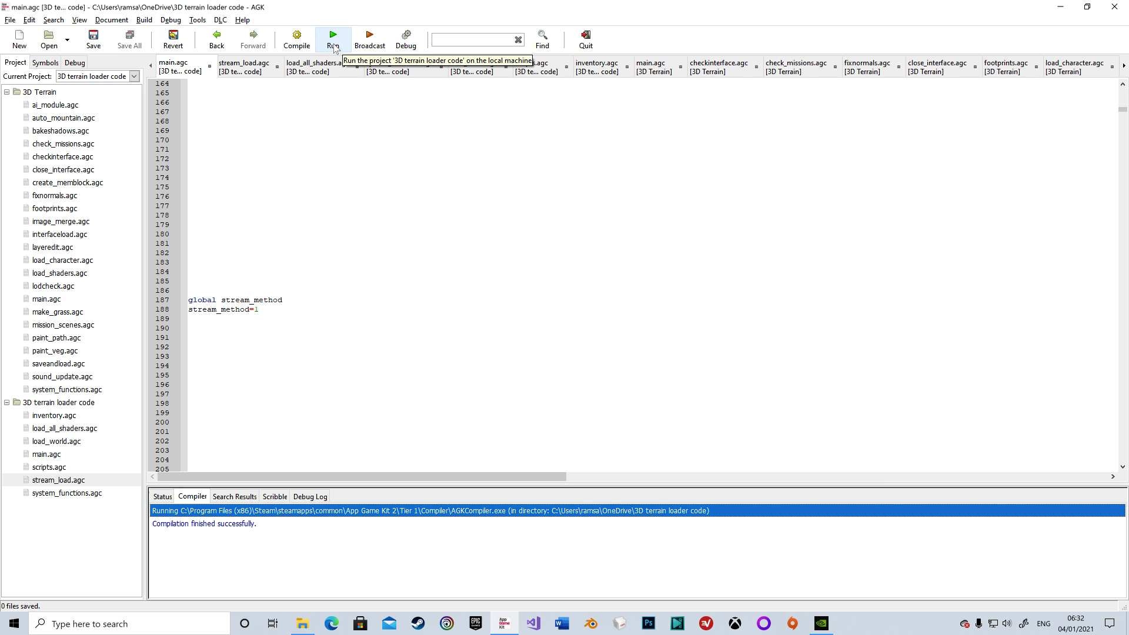
- Run the 3D terrain loader project with stream_method 1 from the toolbar
left_click(332, 34)
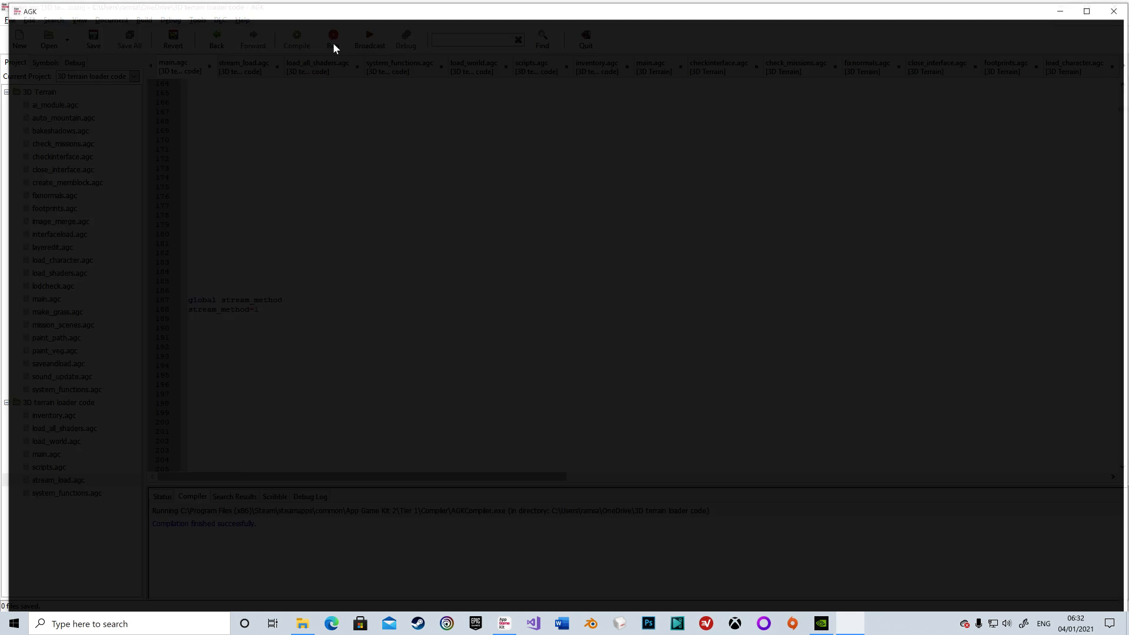
- Walk the character forward across the farm terrain to watch textures stream in
left_click(332, 34)
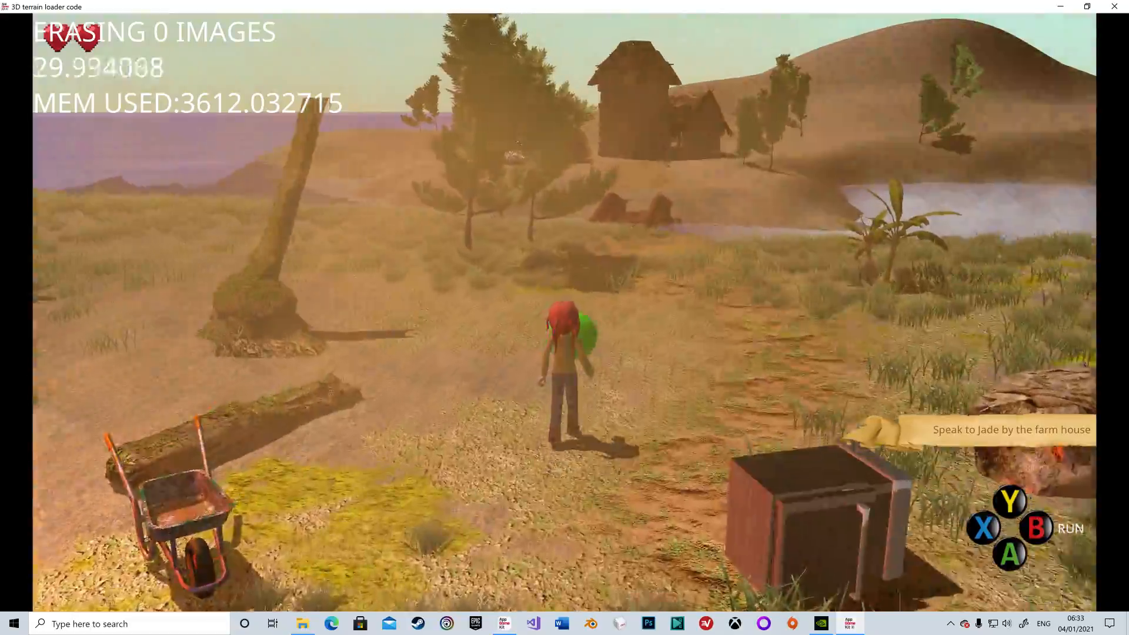
key("w")
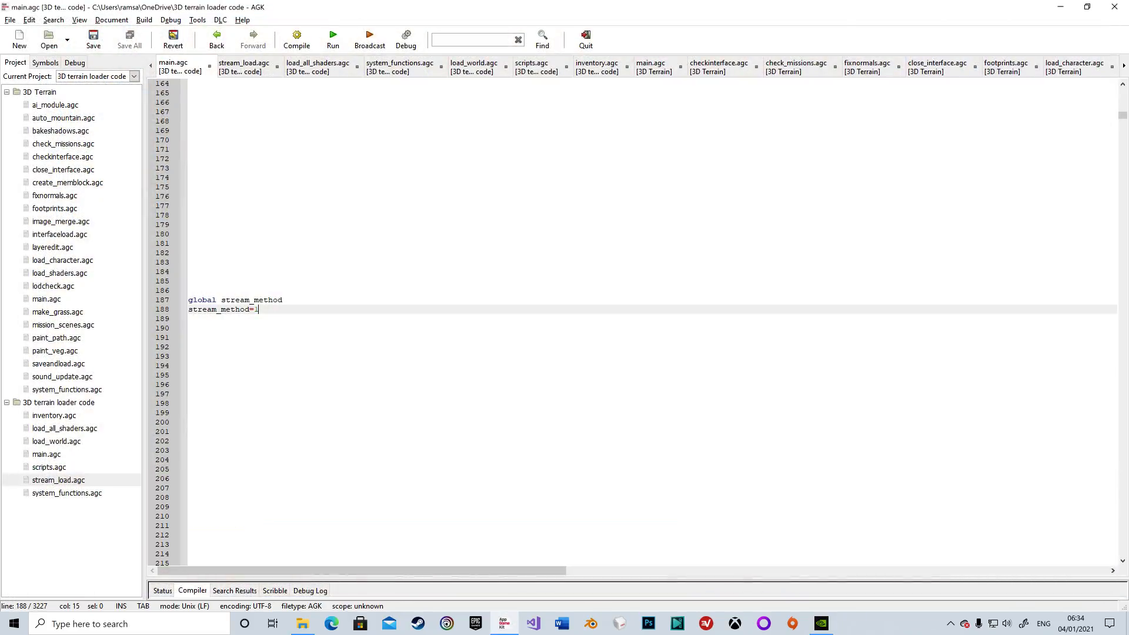
- Set stream_method to 2 on line 188, recompile, and run the project again
type("2")
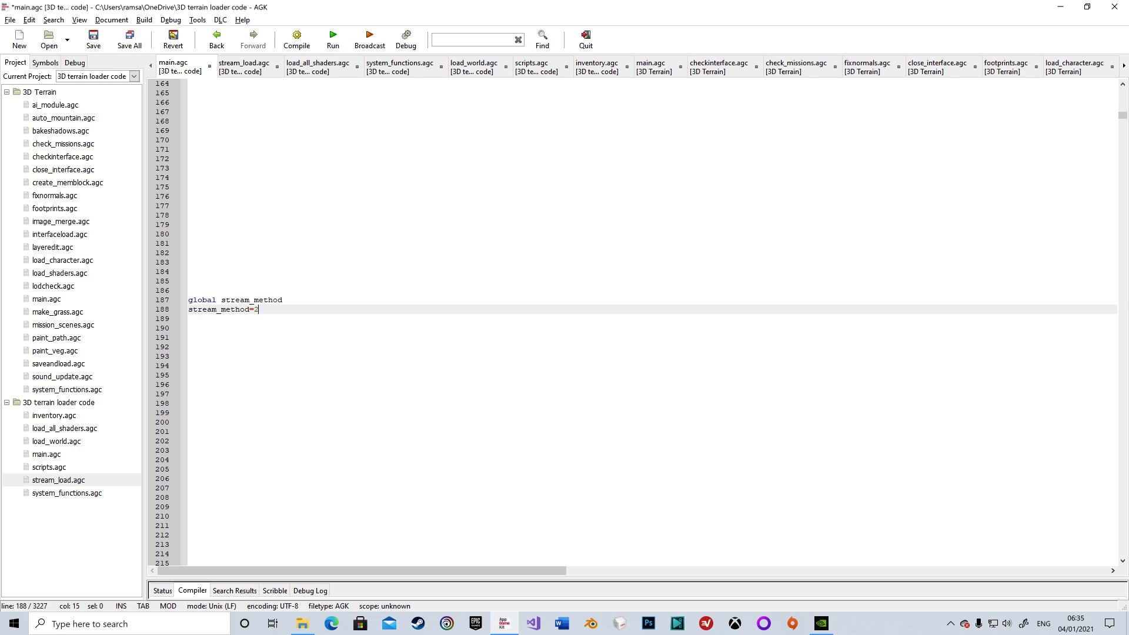
left_click(296, 36)
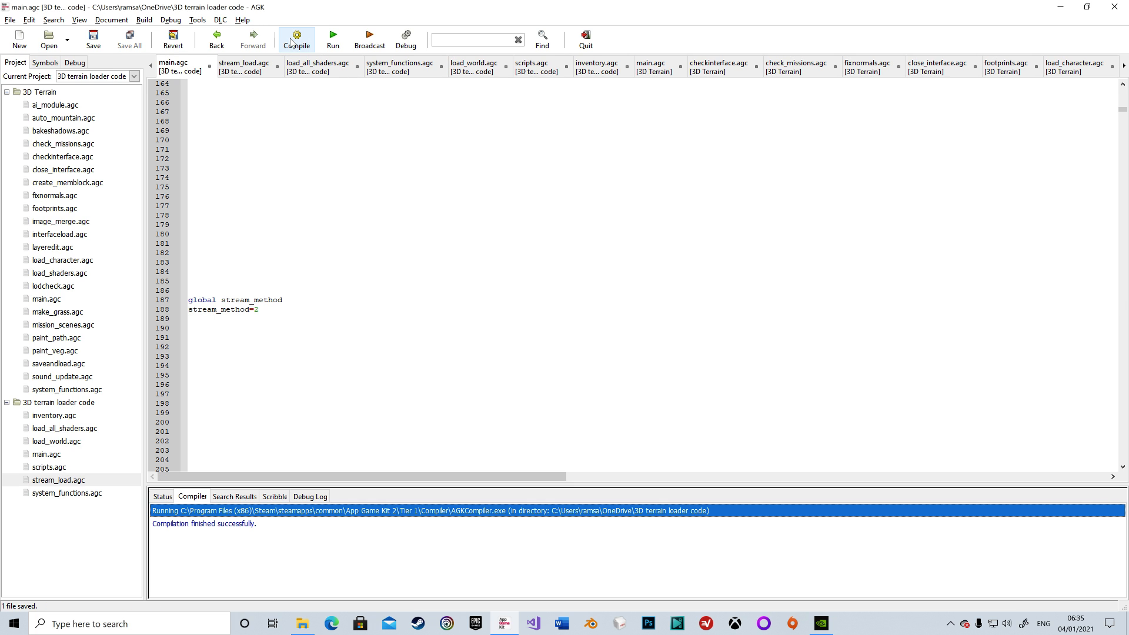
mouse_move(333, 39)
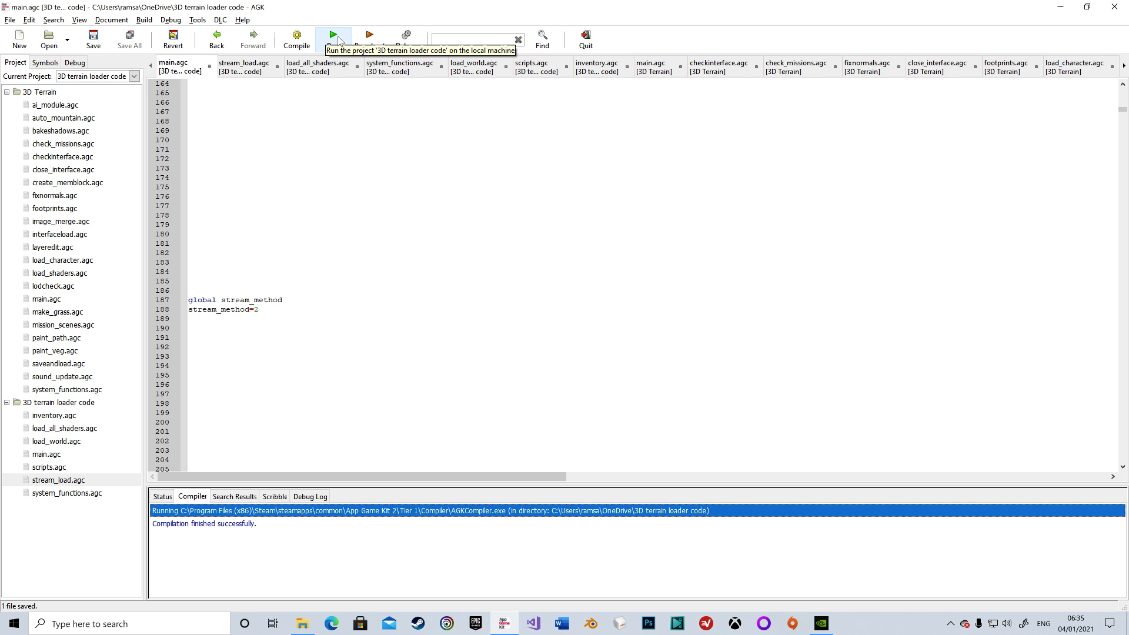
left_click(333, 34)
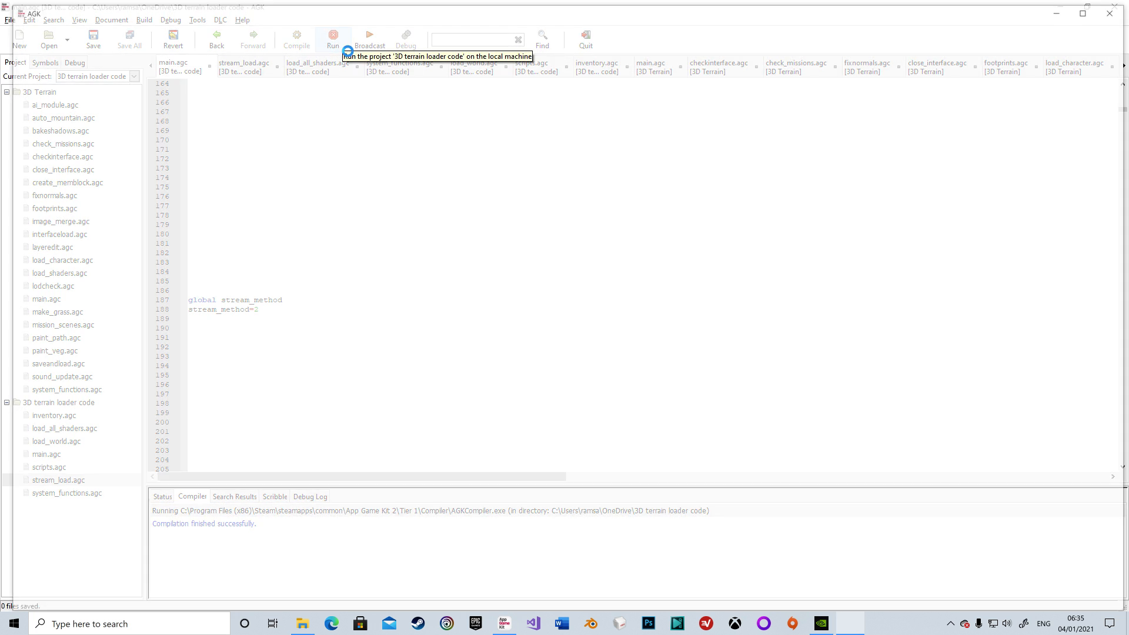
- Walk the character across the wooden river bridge onto the grassland
left_click(332, 37)
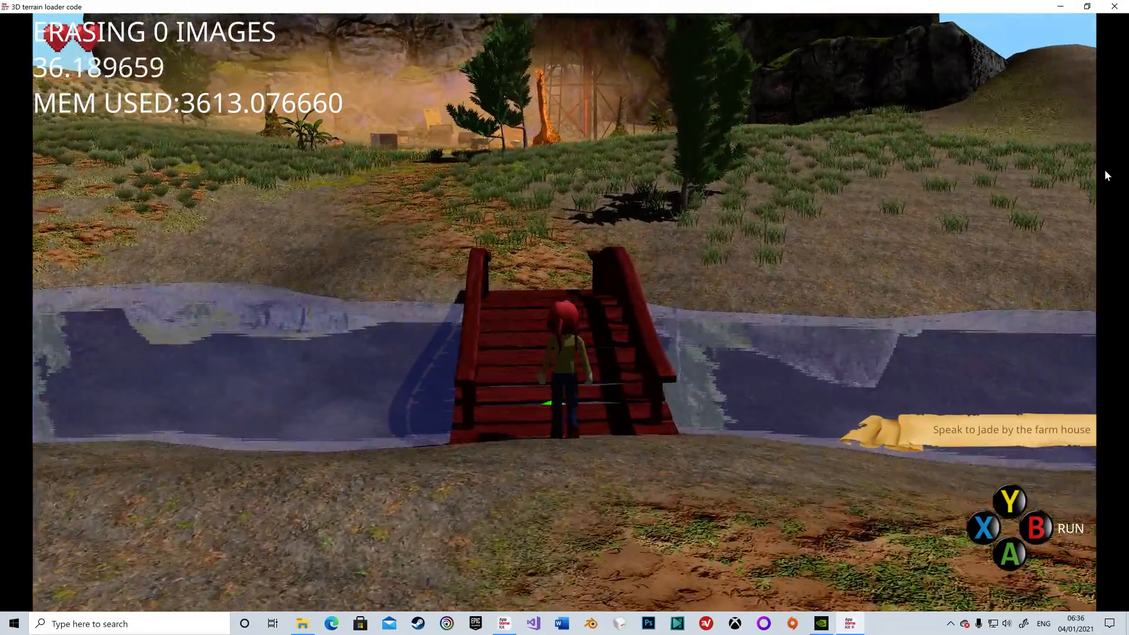
key("w")
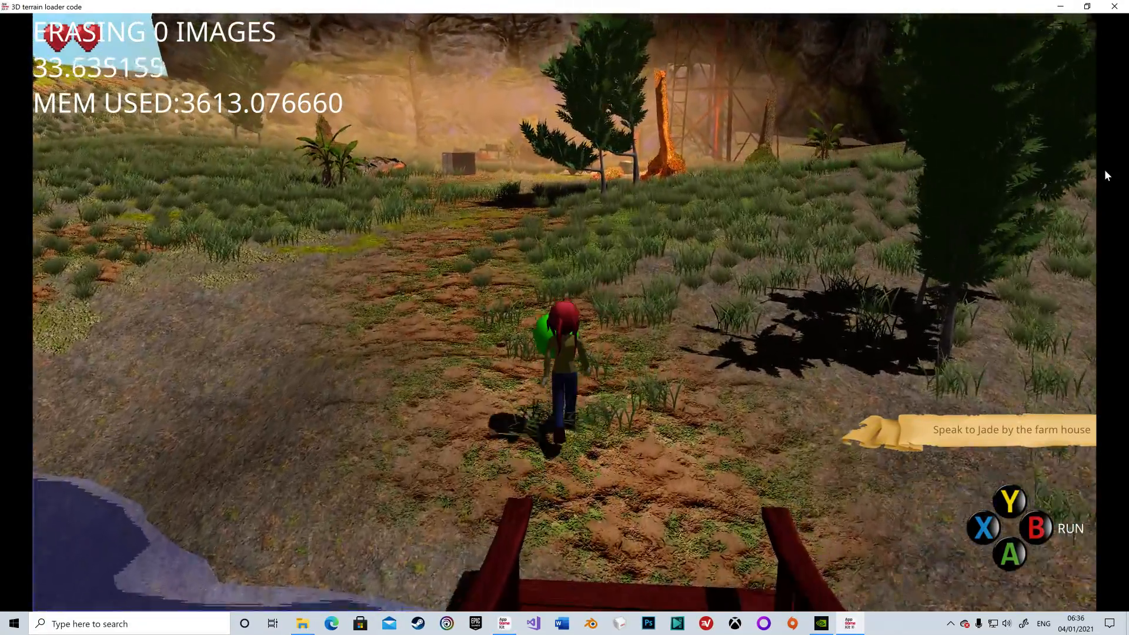